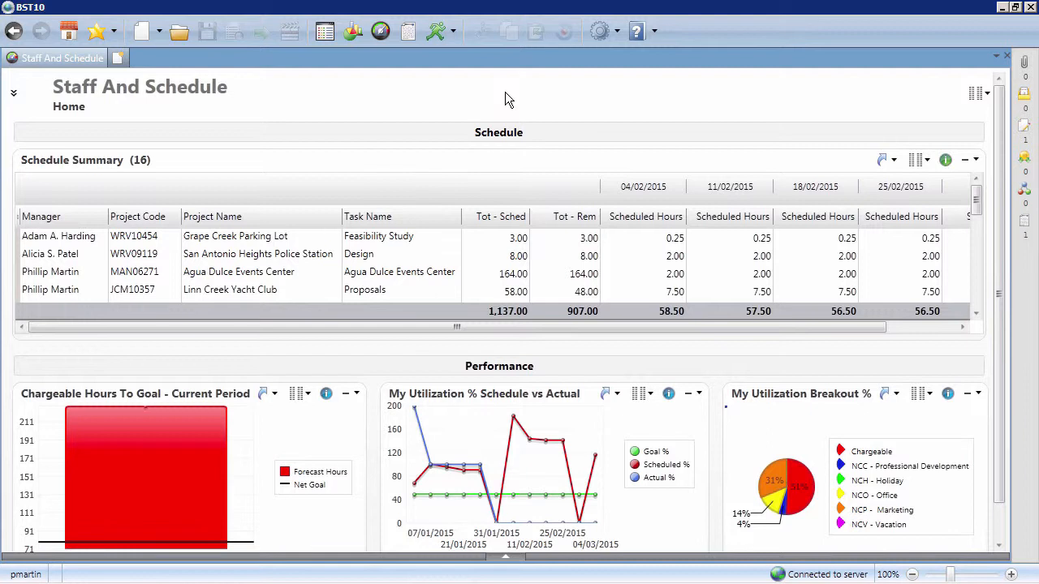
pyautogui.moveTo(455, 121)
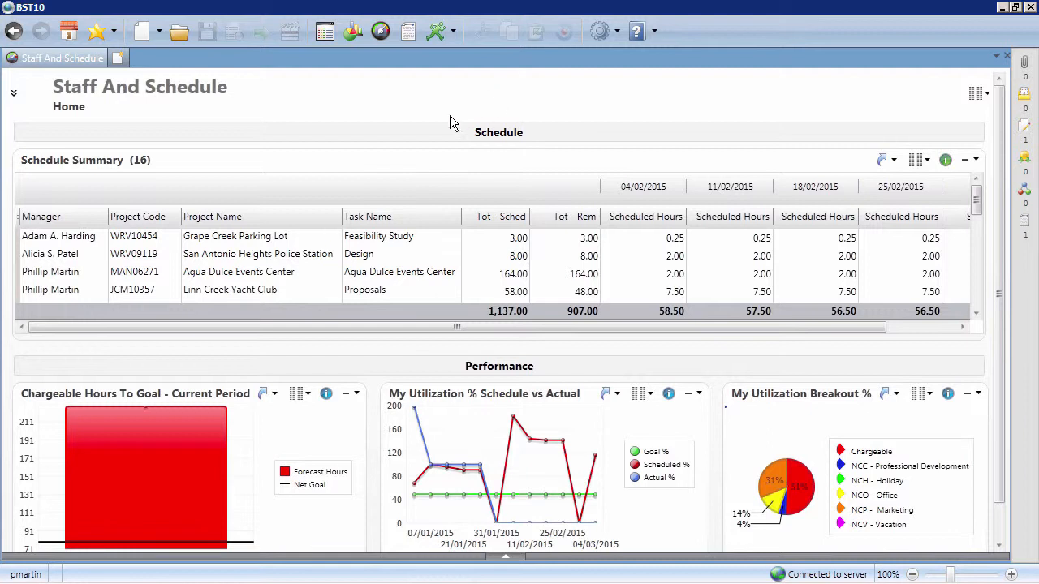
pyautogui.moveTo(252, 307)
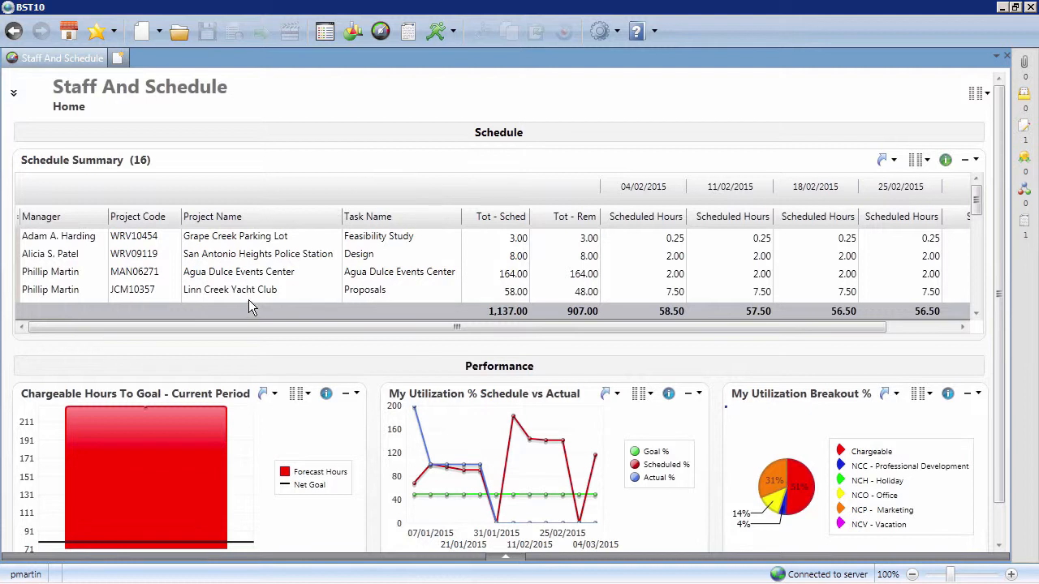
pyautogui.moveTo(250, 317)
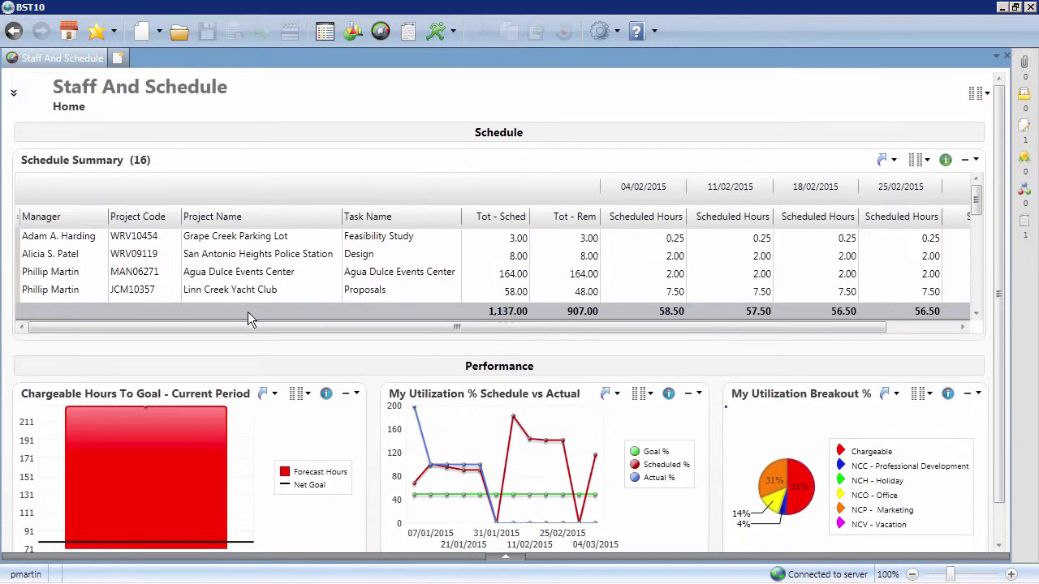
pyautogui.moveTo(393, 279)
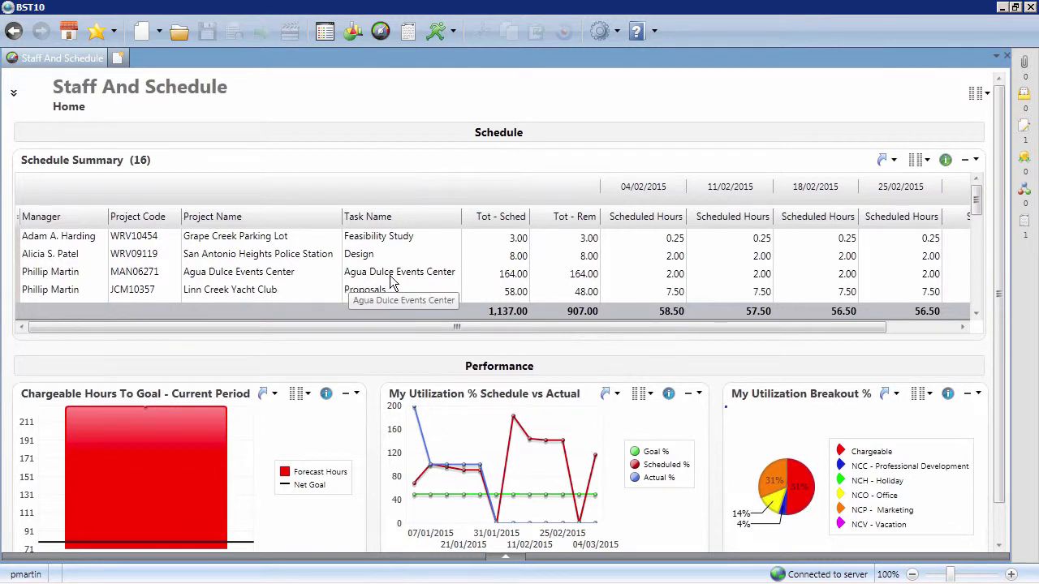
pyautogui.moveTo(555, 284)
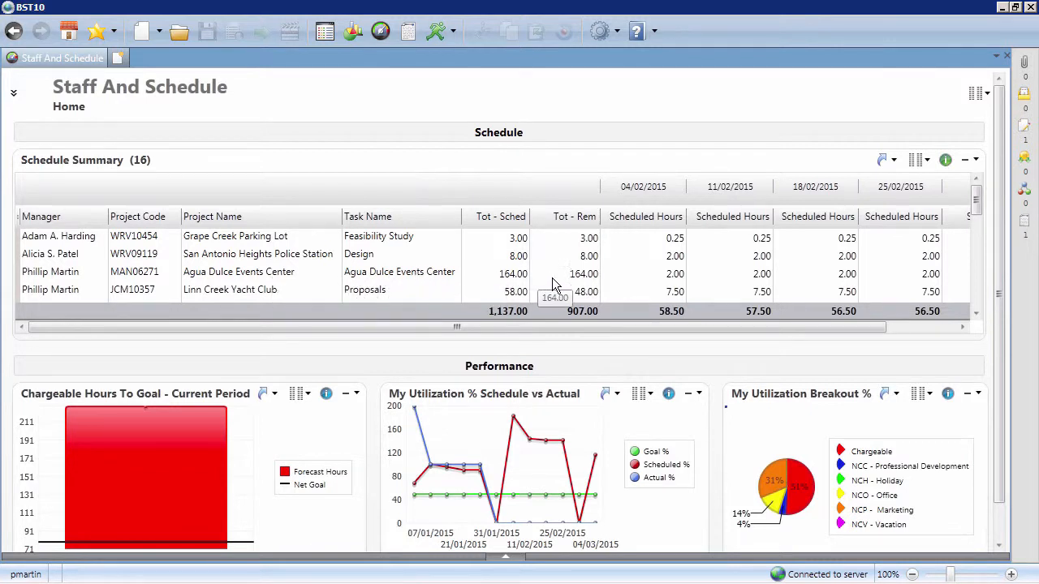
pyautogui.moveTo(870, 284)
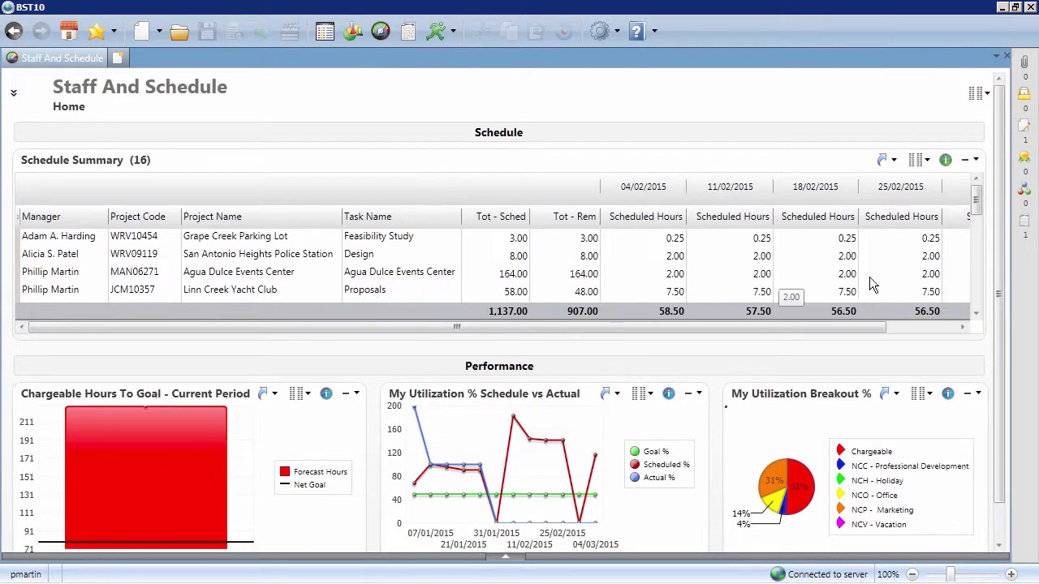
pyautogui.moveTo(997, 290)
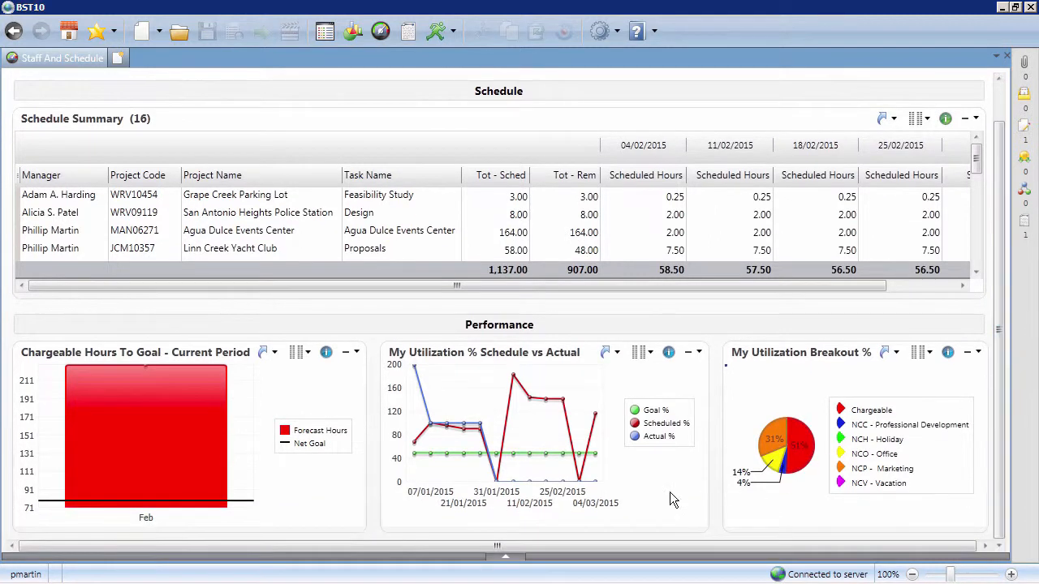
pyautogui.moveTo(284, 490)
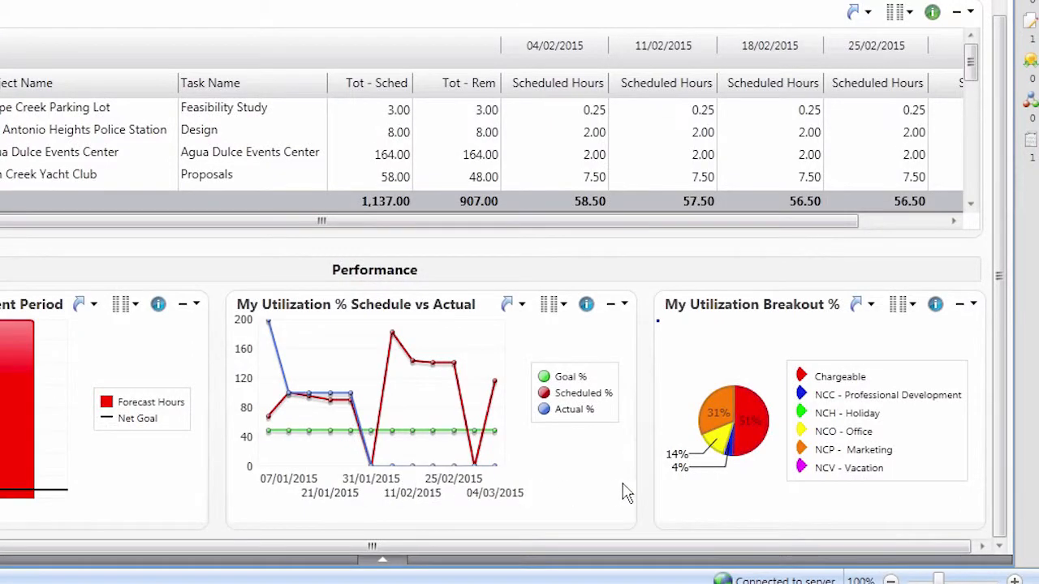
pyautogui.moveTo(710, 497)
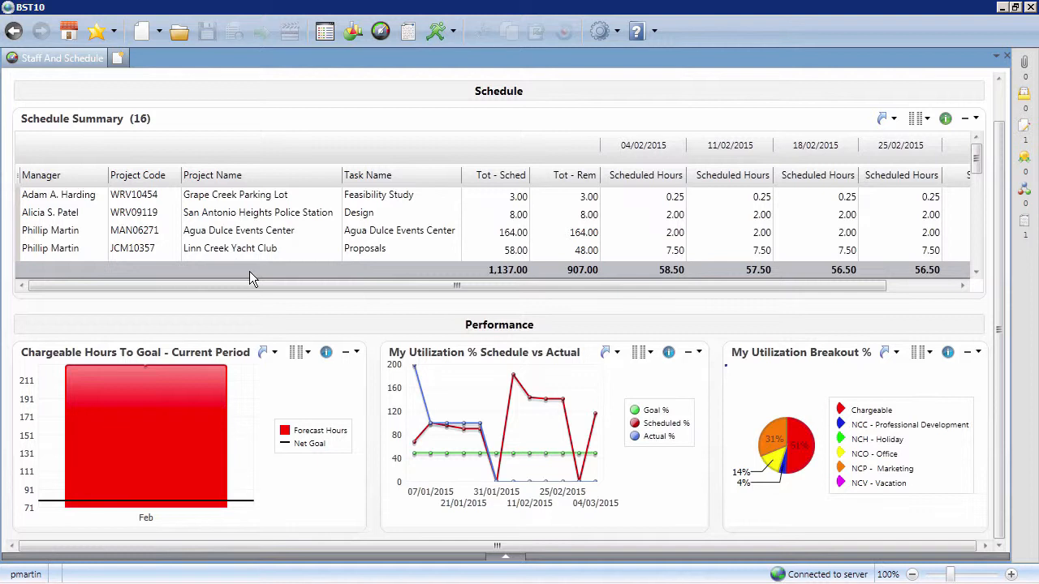
pyautogui.moveTo(258, 235)
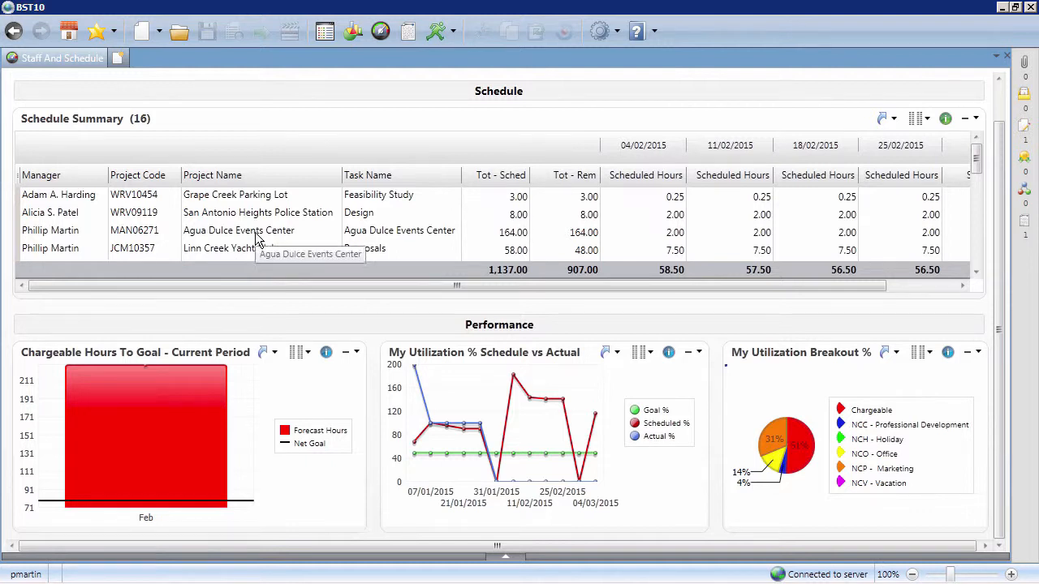
# Step: Enter 2.00 hours on the MAN06271 Agua Dulce feasibility study line and save the timesheet
pyautogui.rightClick(239, 231)
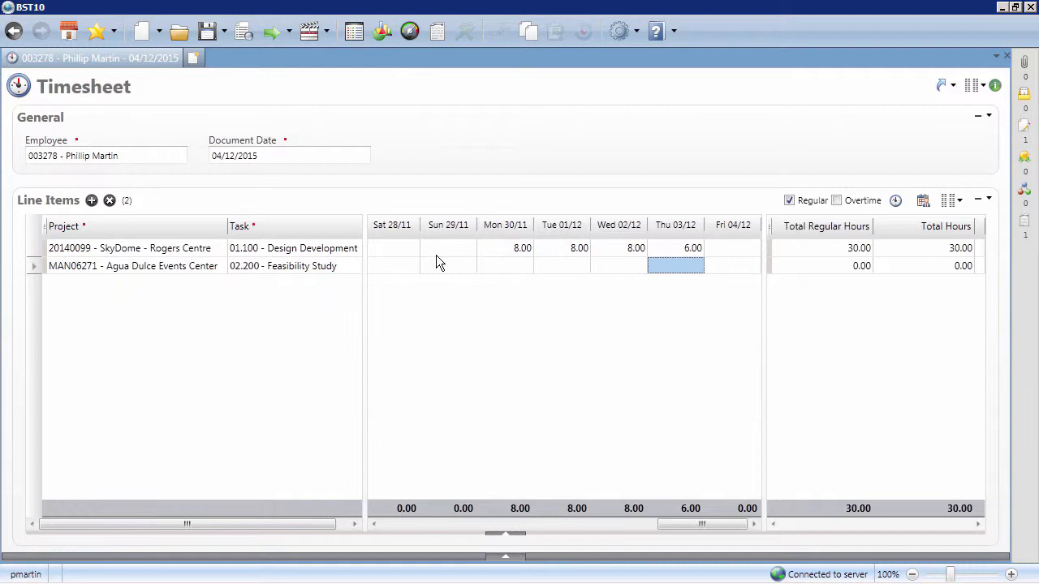
pyautogui.write('2.00')
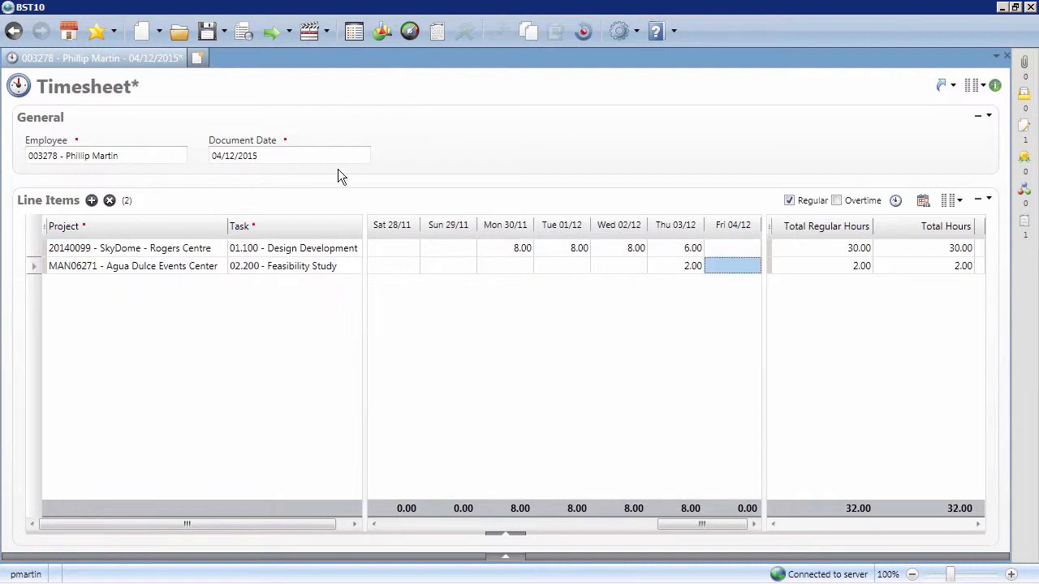
pyautogui.click(206, 31)
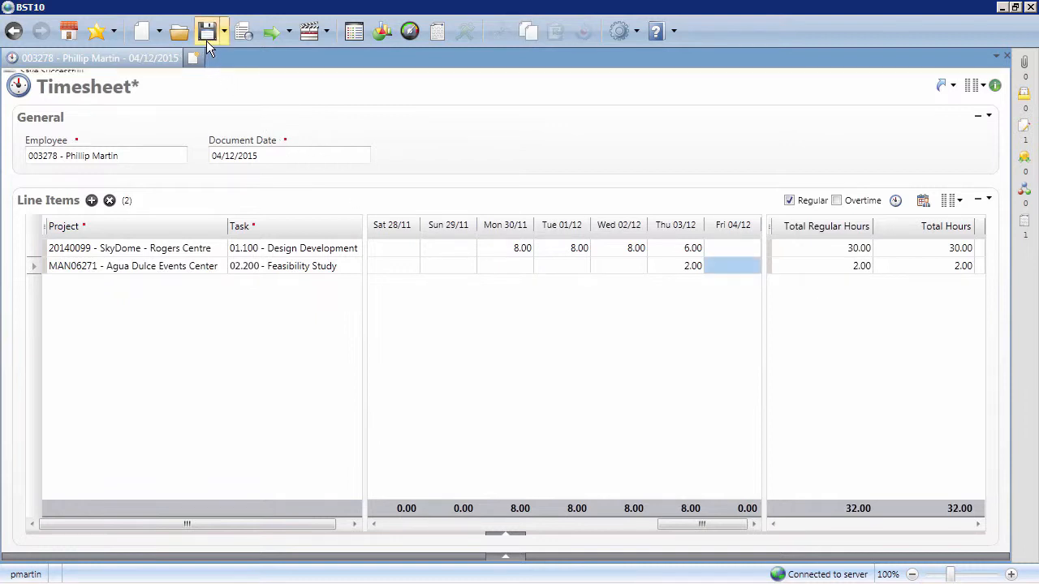
pyautogui.click(204, 31)
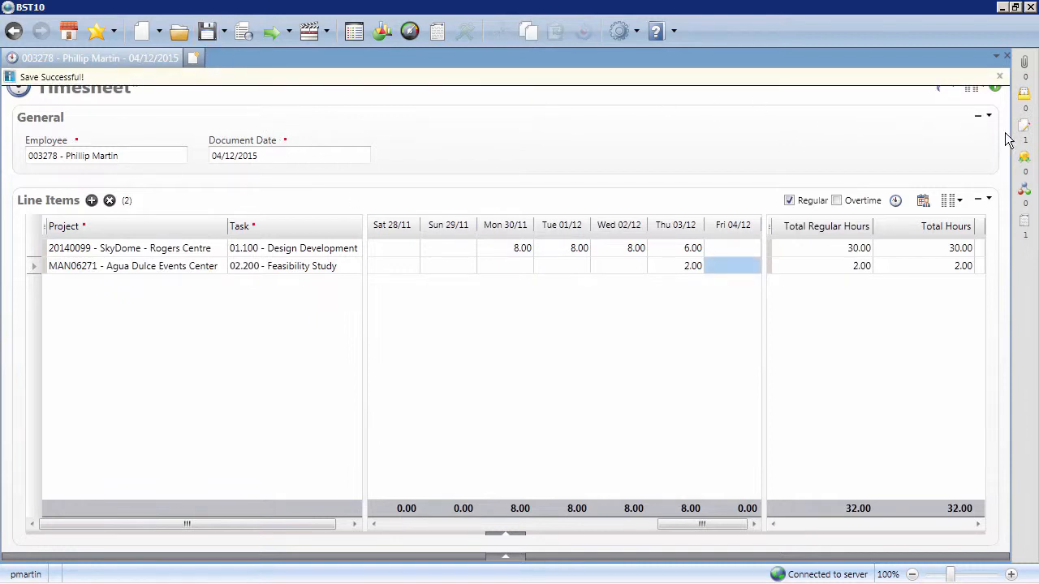